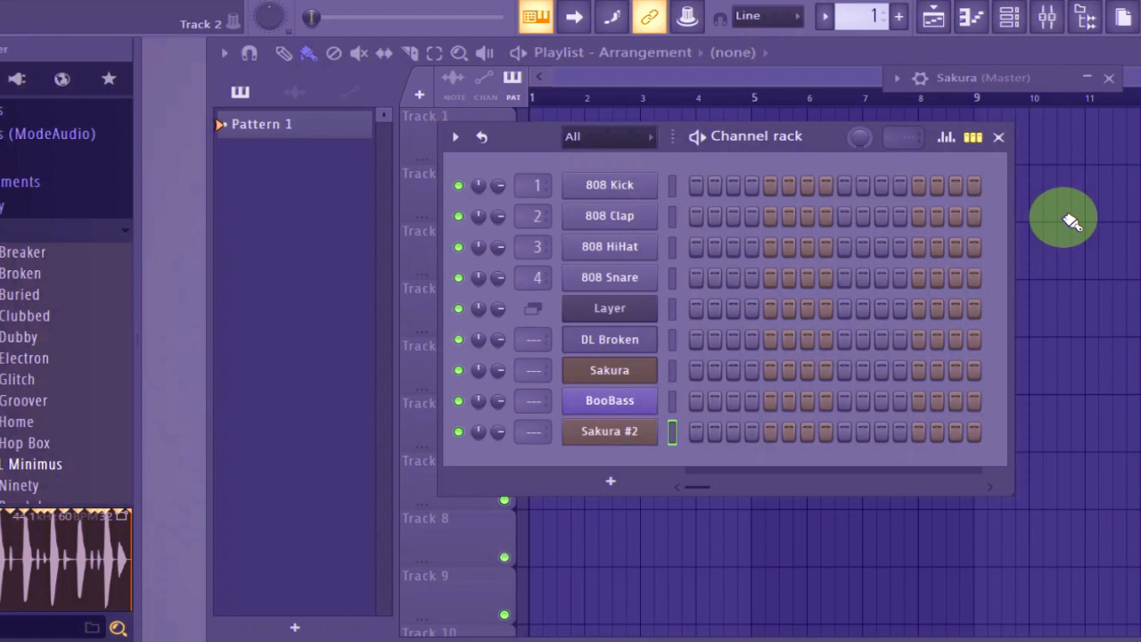
pyautogui.moveTo(870, 283)
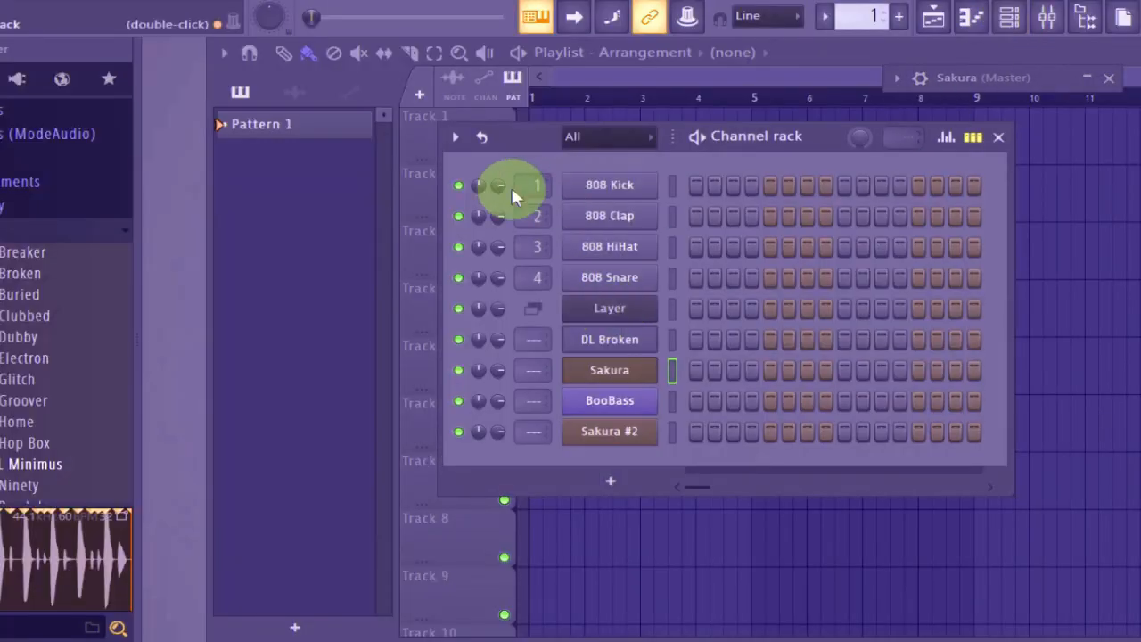
# Step: Bring up the channel rack's add-plugin menu listing the instrument plugins
pyautogui.click(609, 399)
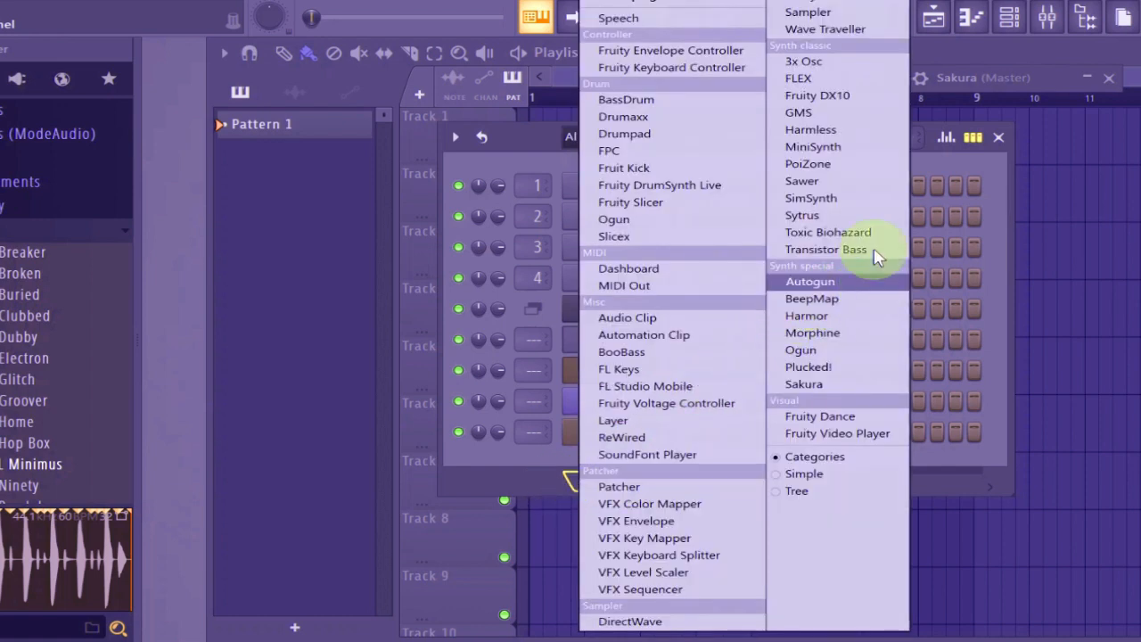
pyautogui.moveTo(816, 285)
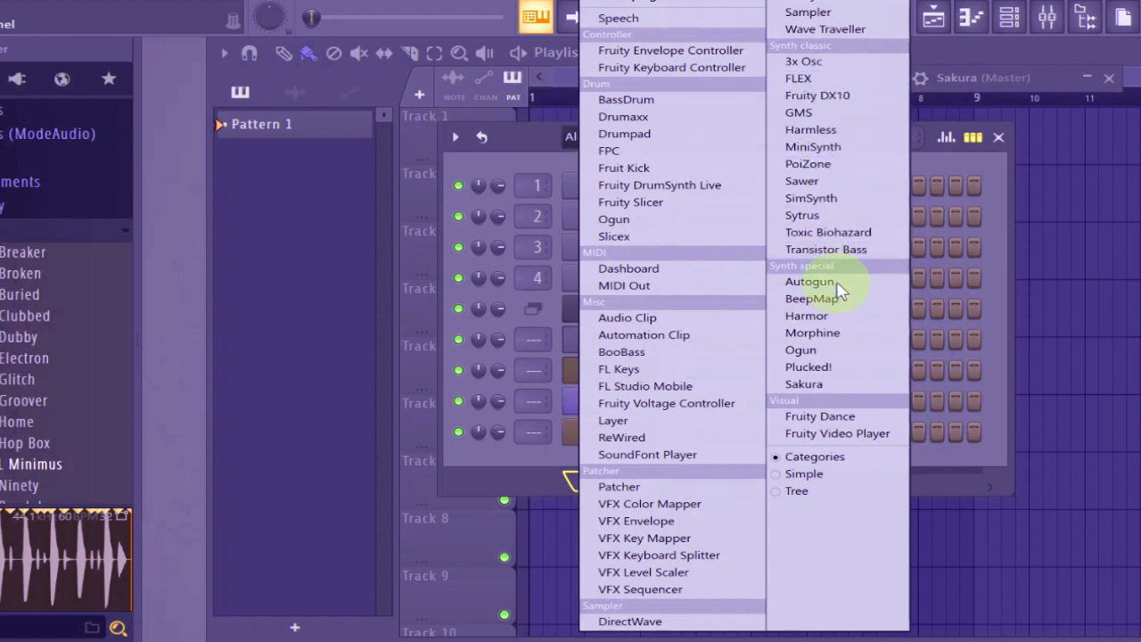
pyautogui.moveTo(645, 116)
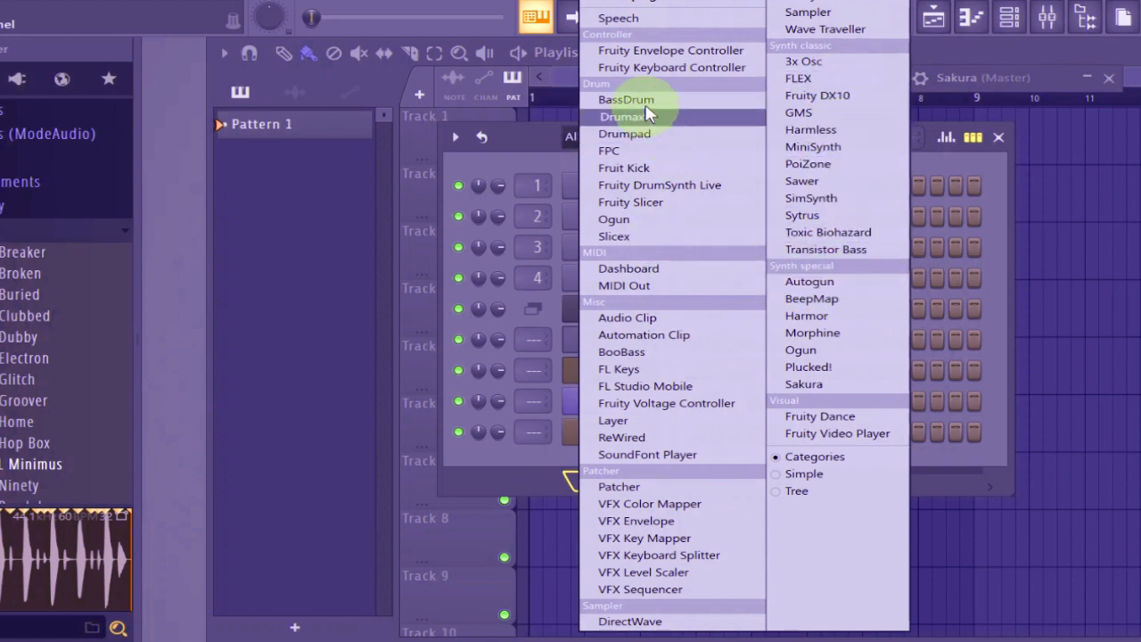
pyautogui.moveTo(623, 312)
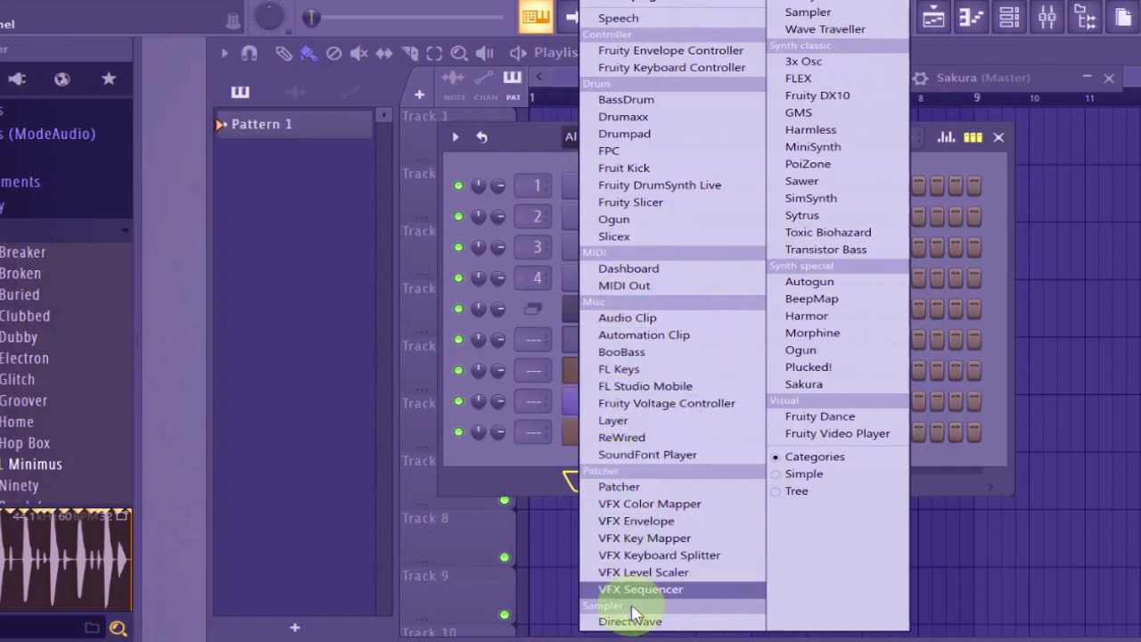
pyautogui.moveTo(847, 50)
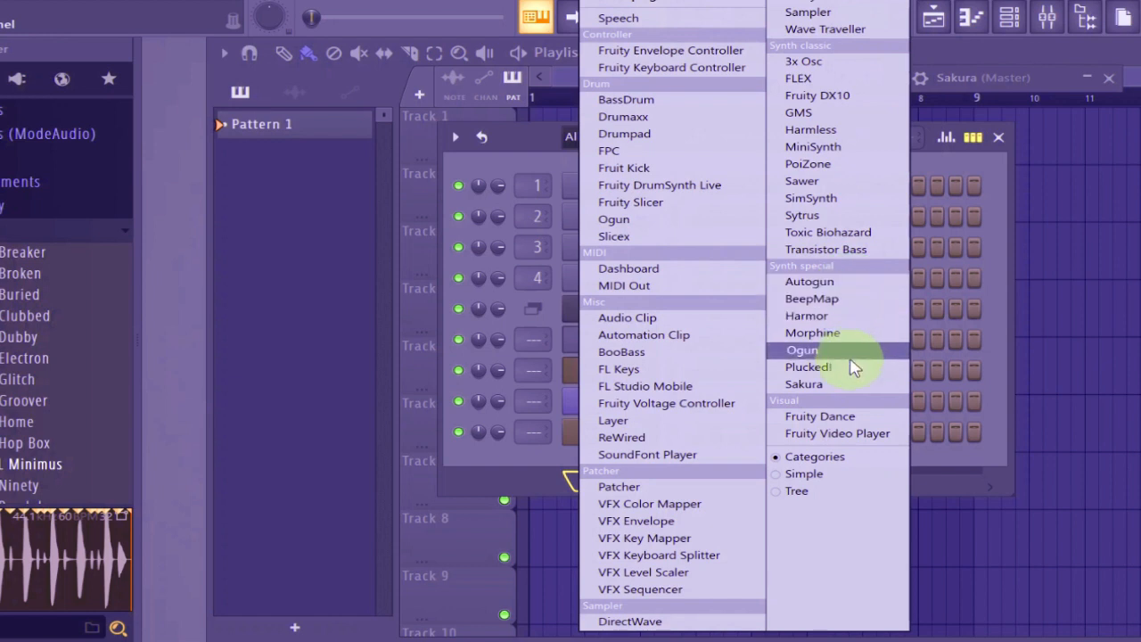
pyautogui.moveTo(829, 271)
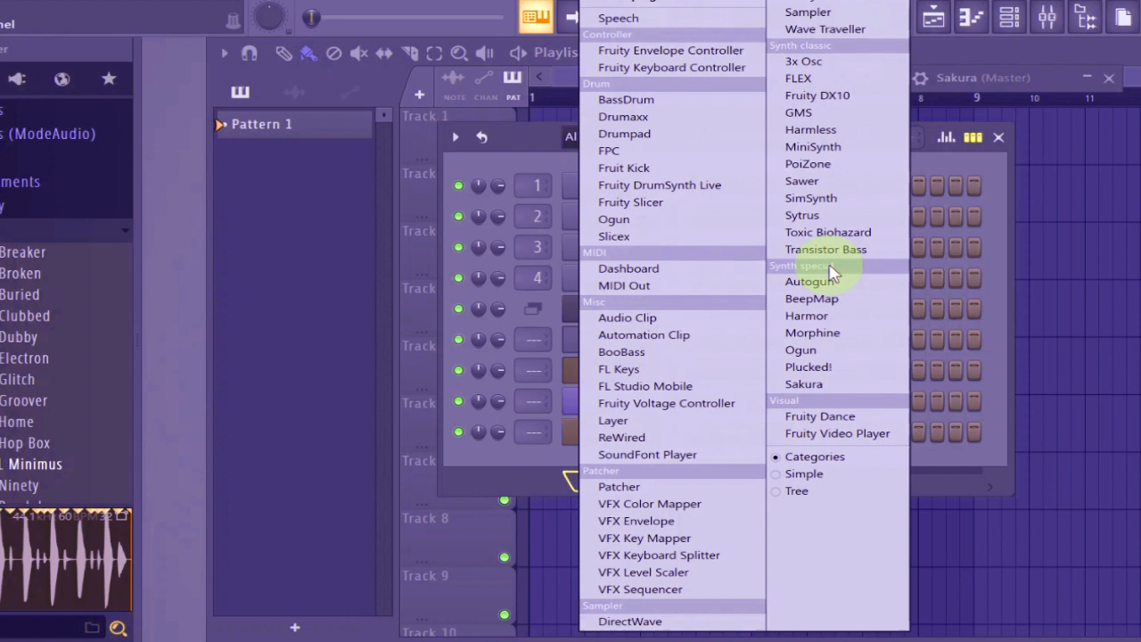
pyautogui.moveTo(829, 283)
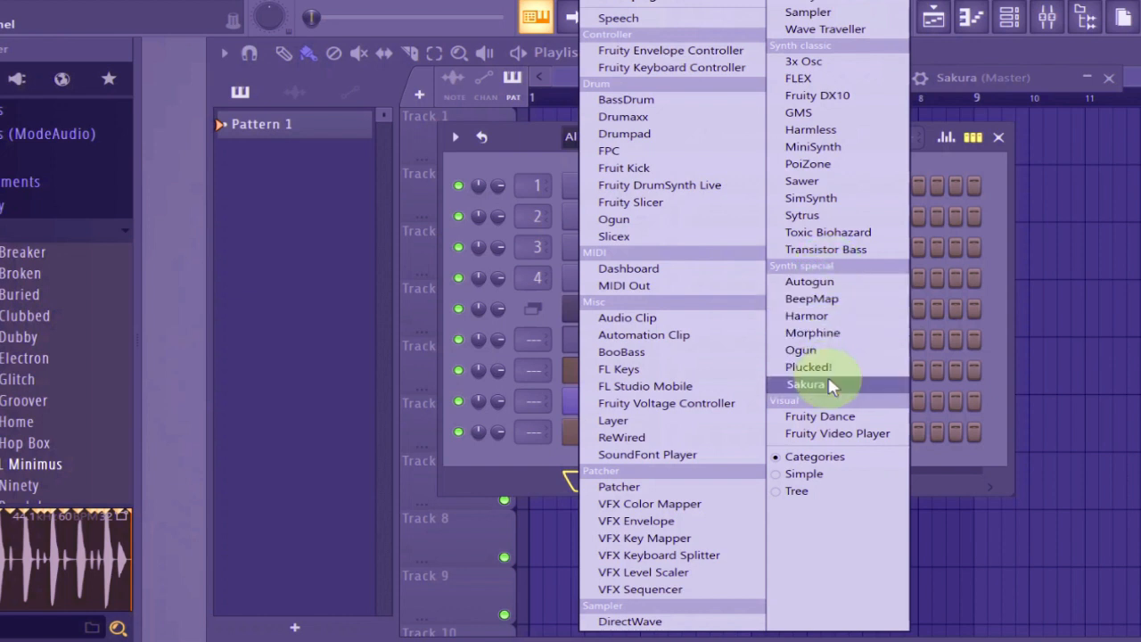
# Step: Add a Sakura synth channel (Sakura #3) to the channel rack
pyautogui.click(806, 385)
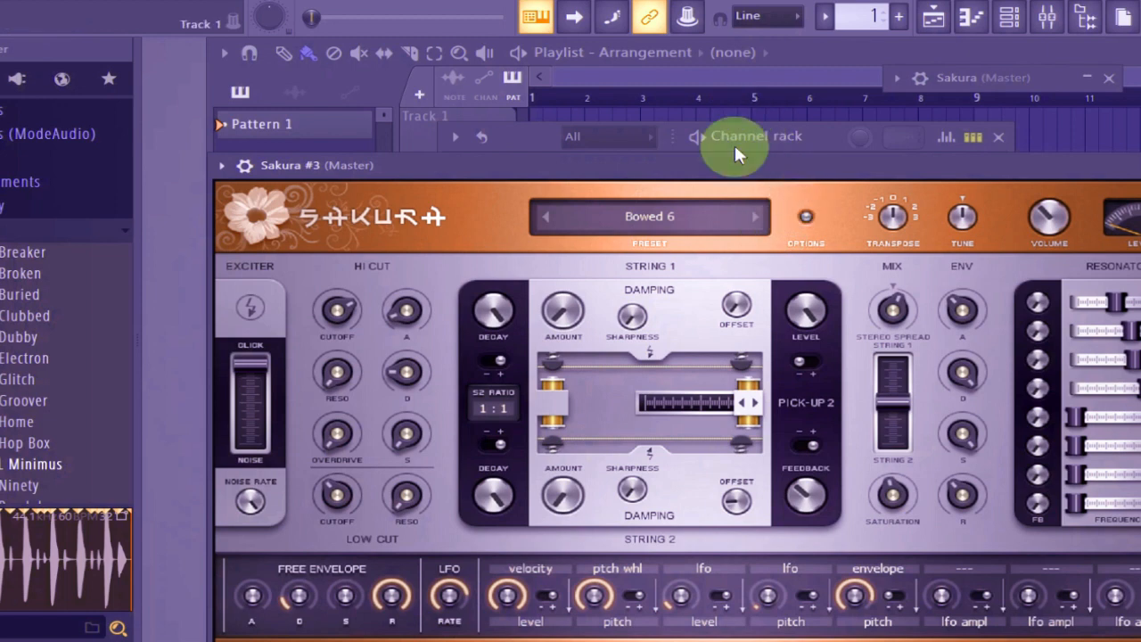
pyautogui.moveTo(695, 196)
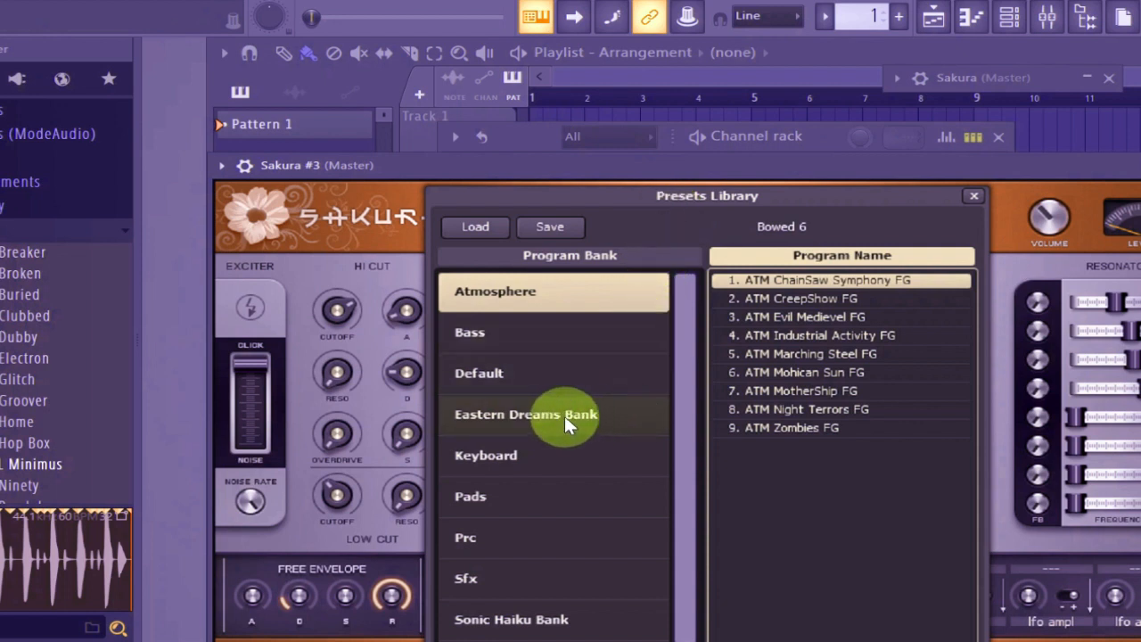
# Step: Audition Eastern Dreams Bank bass presets and settle on BASS Fretless Nova DS
pyautogui.click(470, 332)
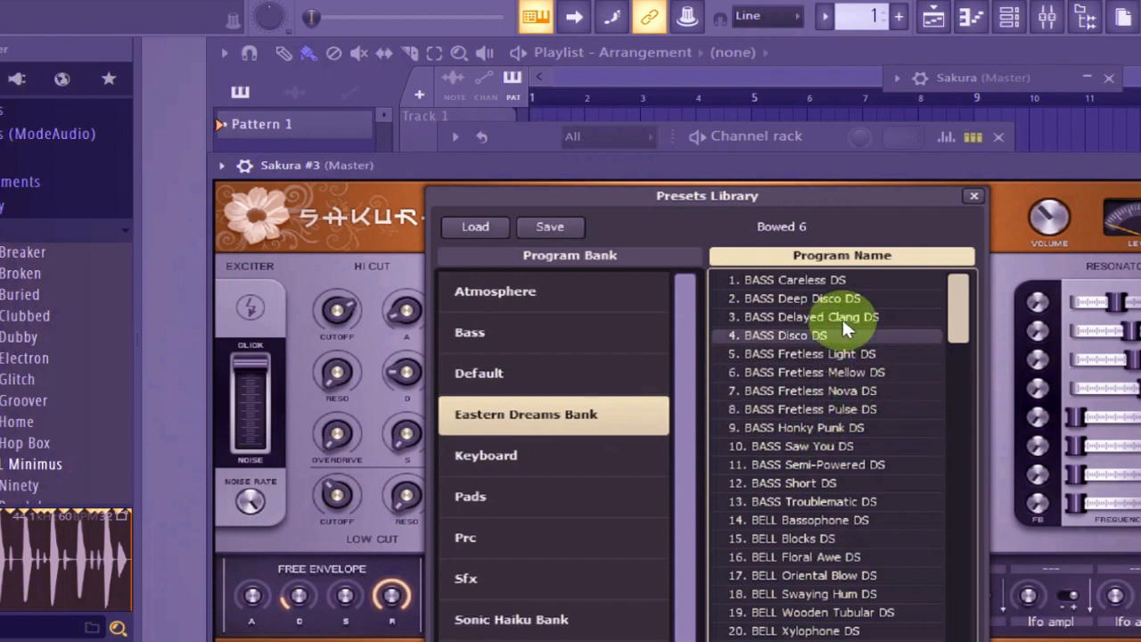
pyautogui.click(806, 318)
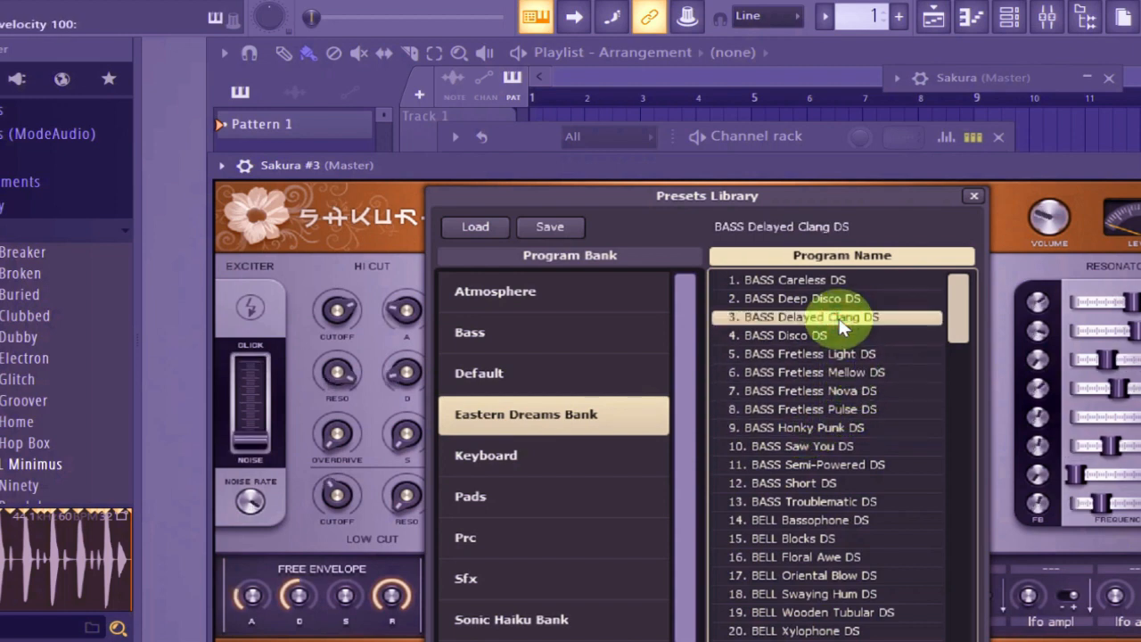
pyautogui.click(806, 353)
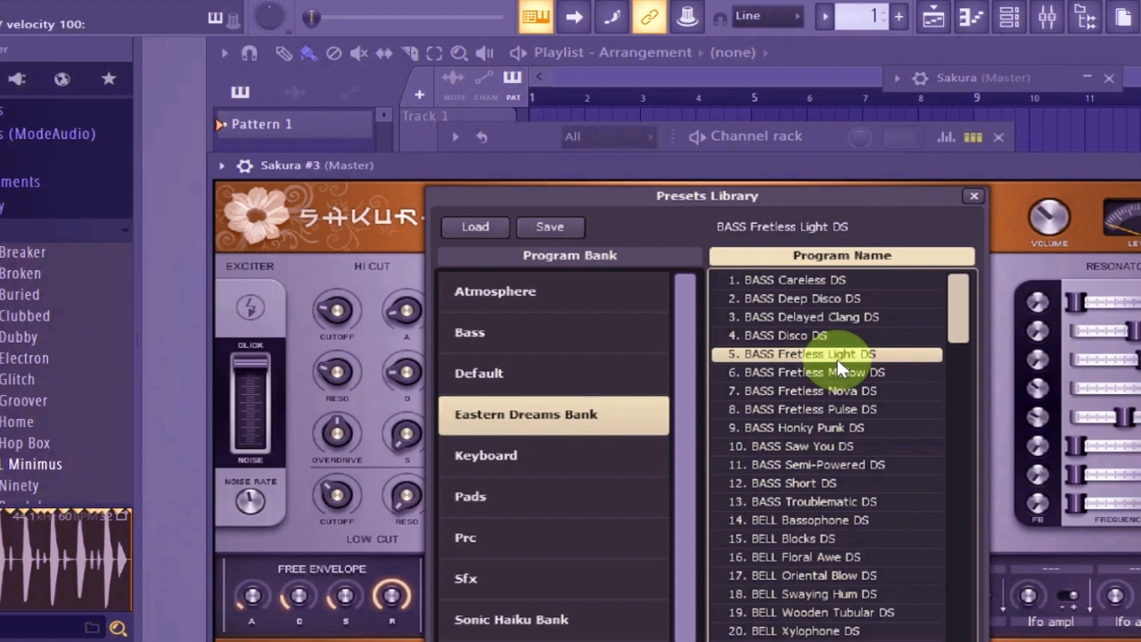
pyautogui.click(838, 391)
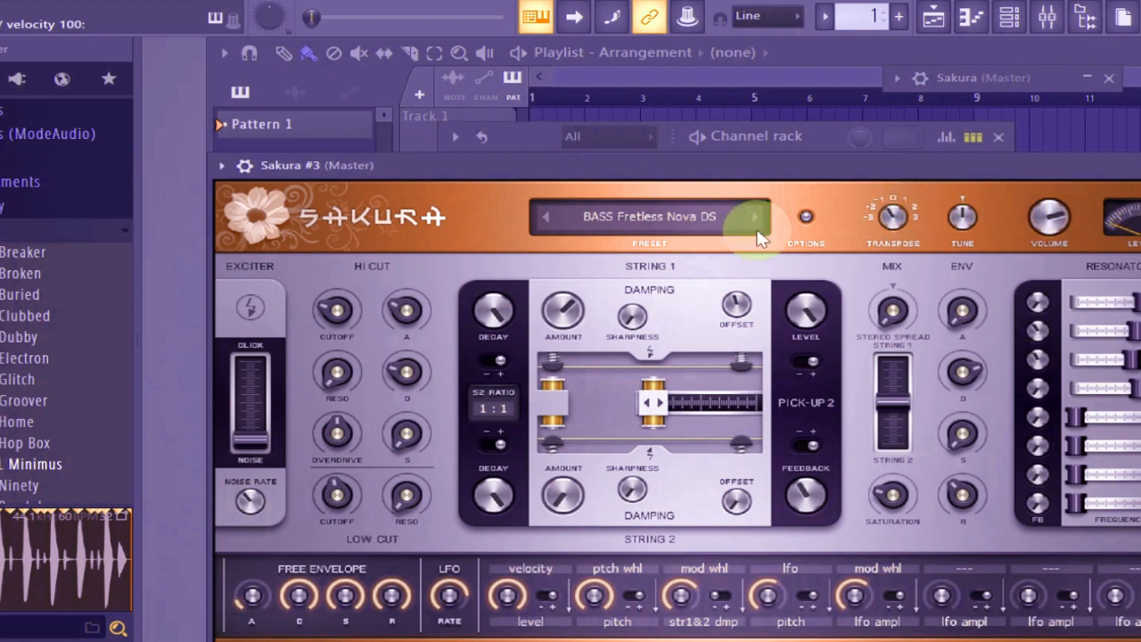
# Step: Switch Sakura #3 to the BASS Fretless Light DS preset and keep it
pyautogui.click(649, 218)
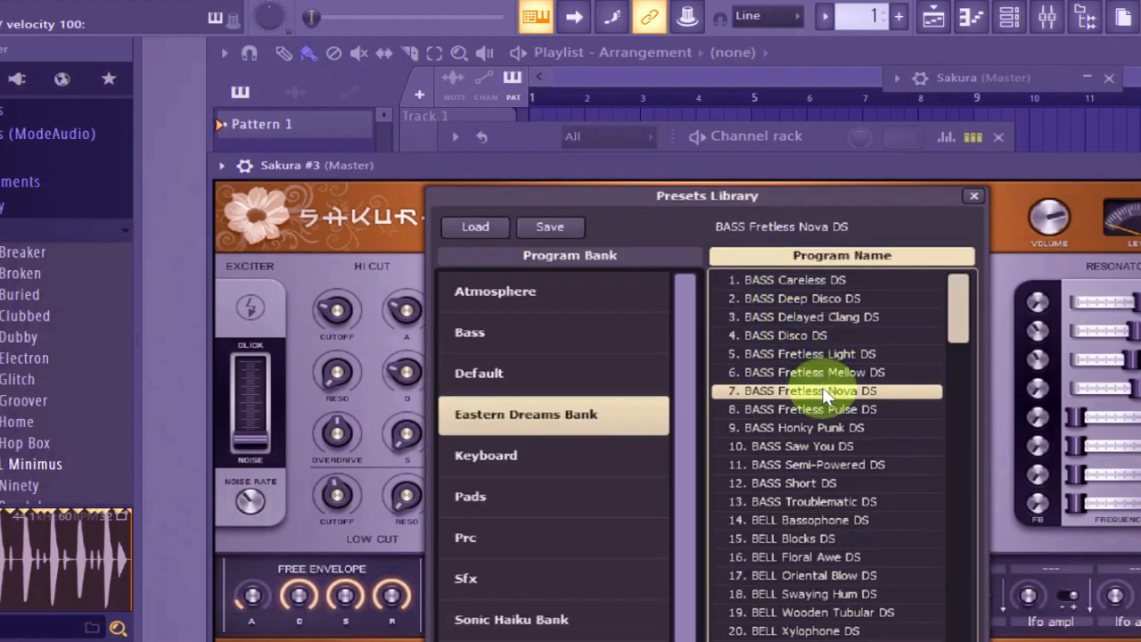
pyautogui.click(803, 353)
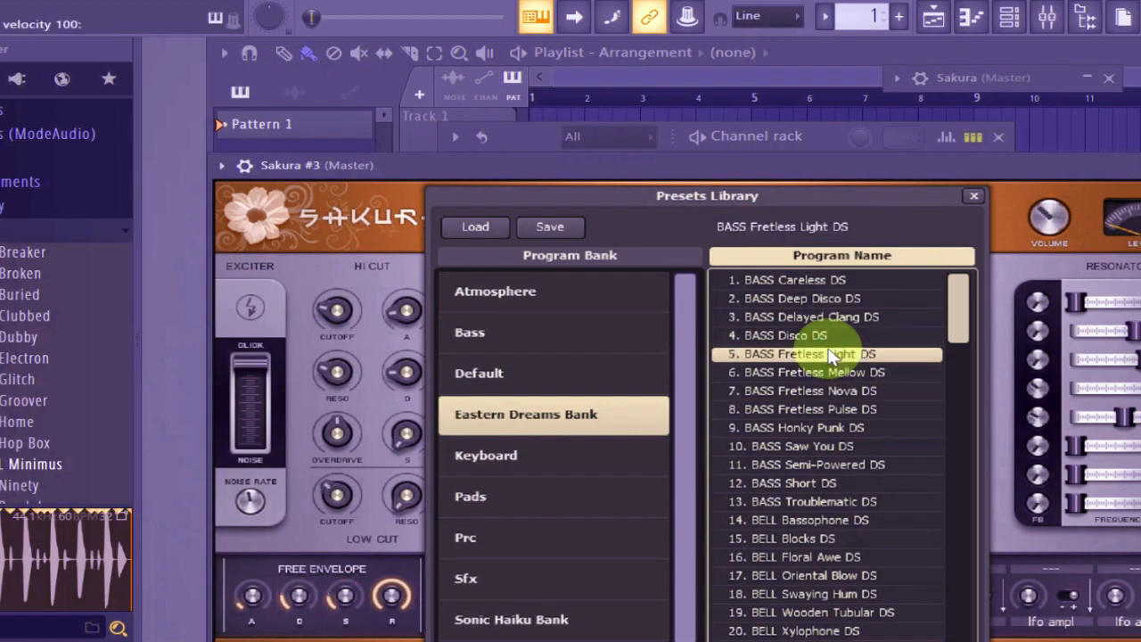
pyautogui.click(823, 353)
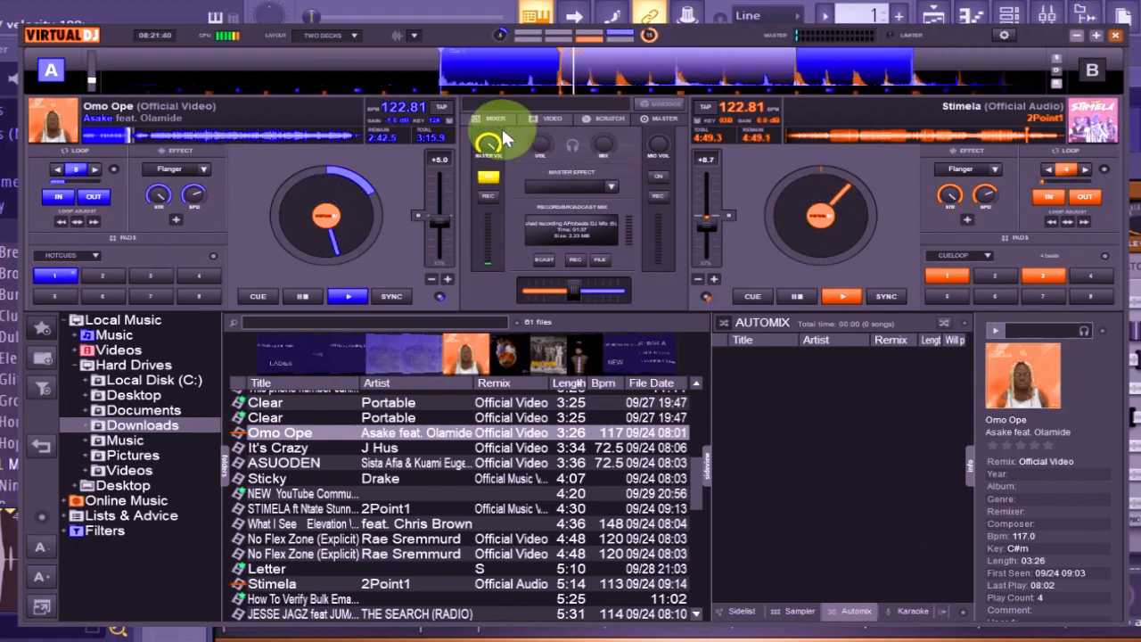
# Step: Show the VirtualDJ mixer with both decks loaded
pyautogui.click(496, 118)
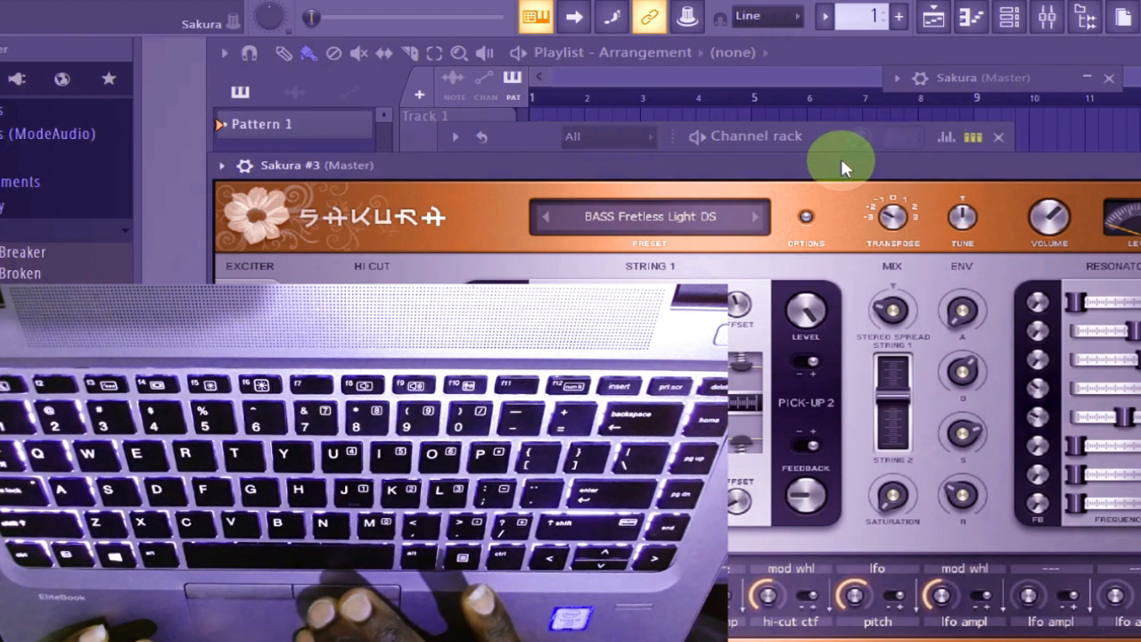
pyautogui.moveTo(784, 198)
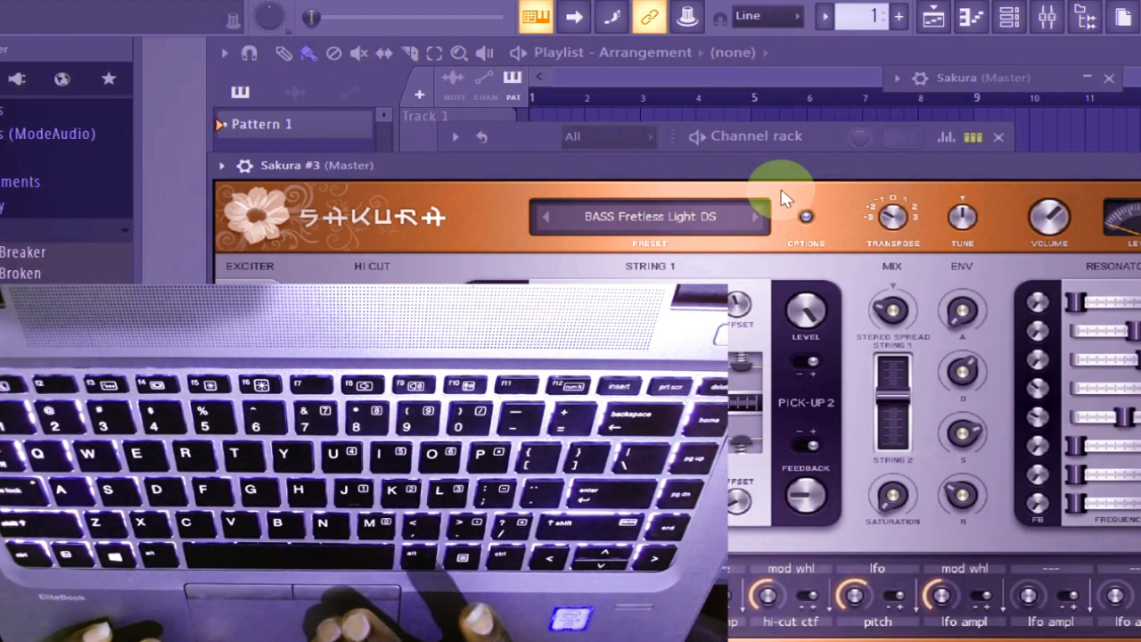